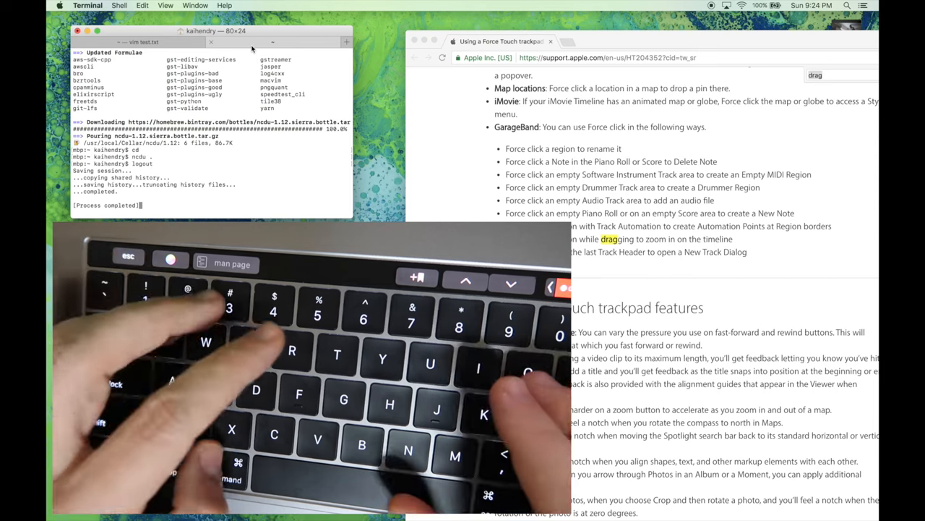
Open a new bash tab and type the mistyped 'ks' command
{"action": "left_click", "coordinate": [346, 41]}
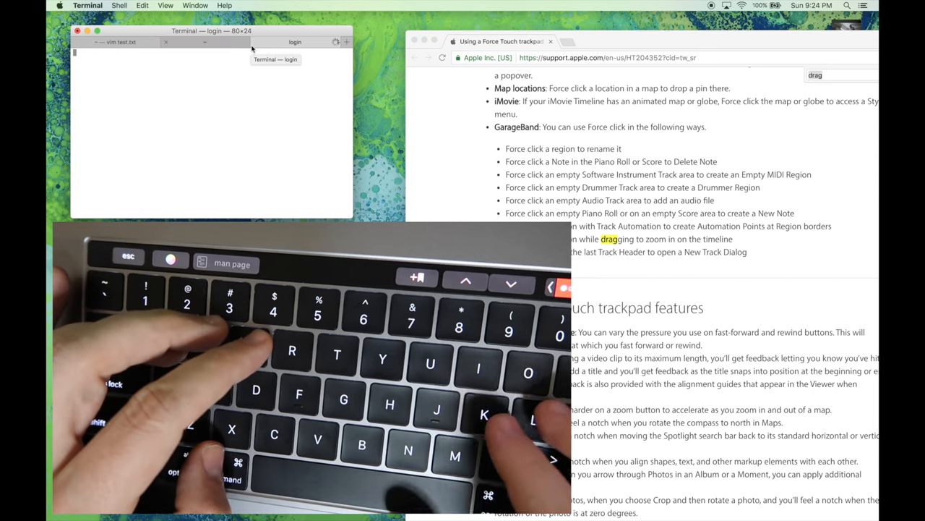
{"action": "type", "text": "ks"}
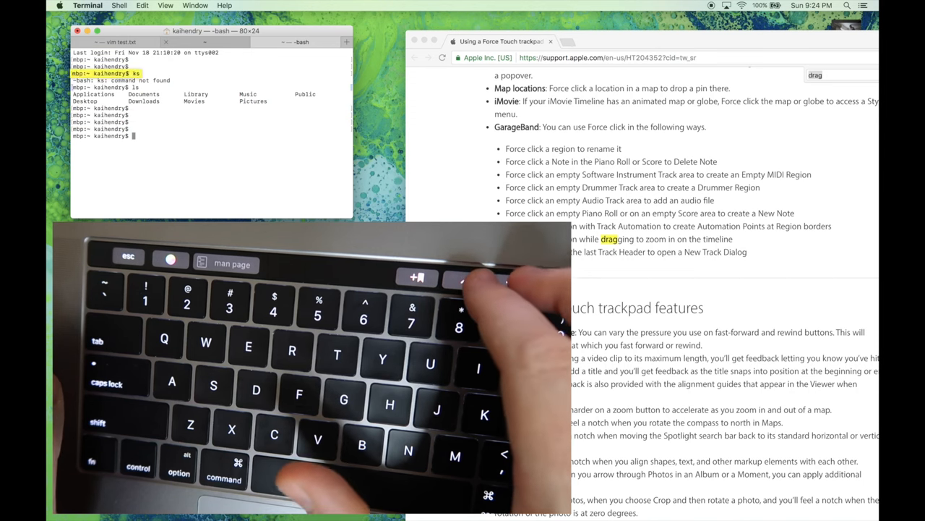
In the vim test.txt tab, enter insert mode and type 'ok! lets do some testing.'
{"action": "key", "text": "enter"}
{"action": "type", "text": "ncdu ."}
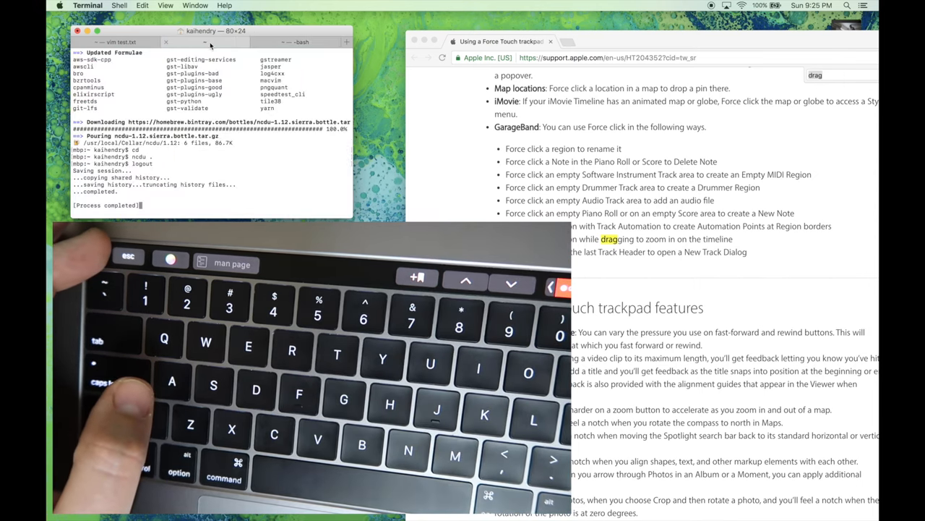
{"action": "type", "text": "ok! lets do some testing."}
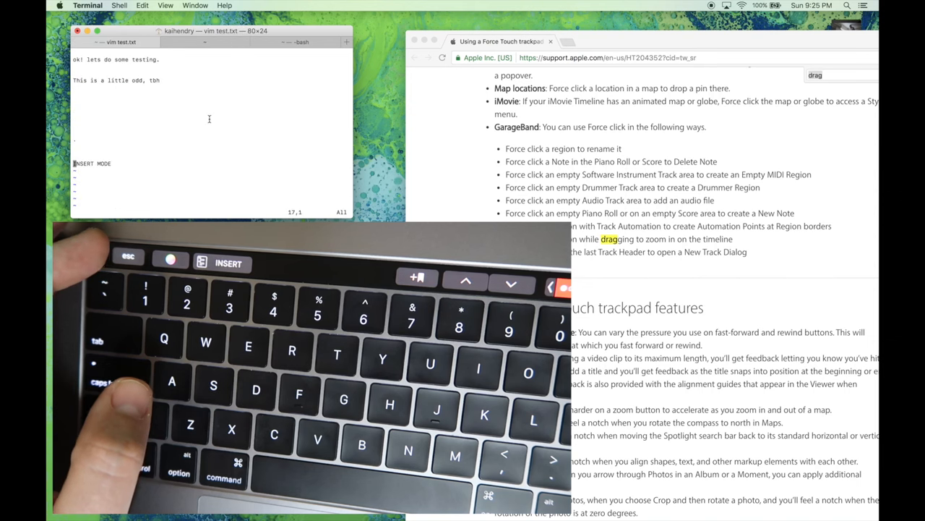